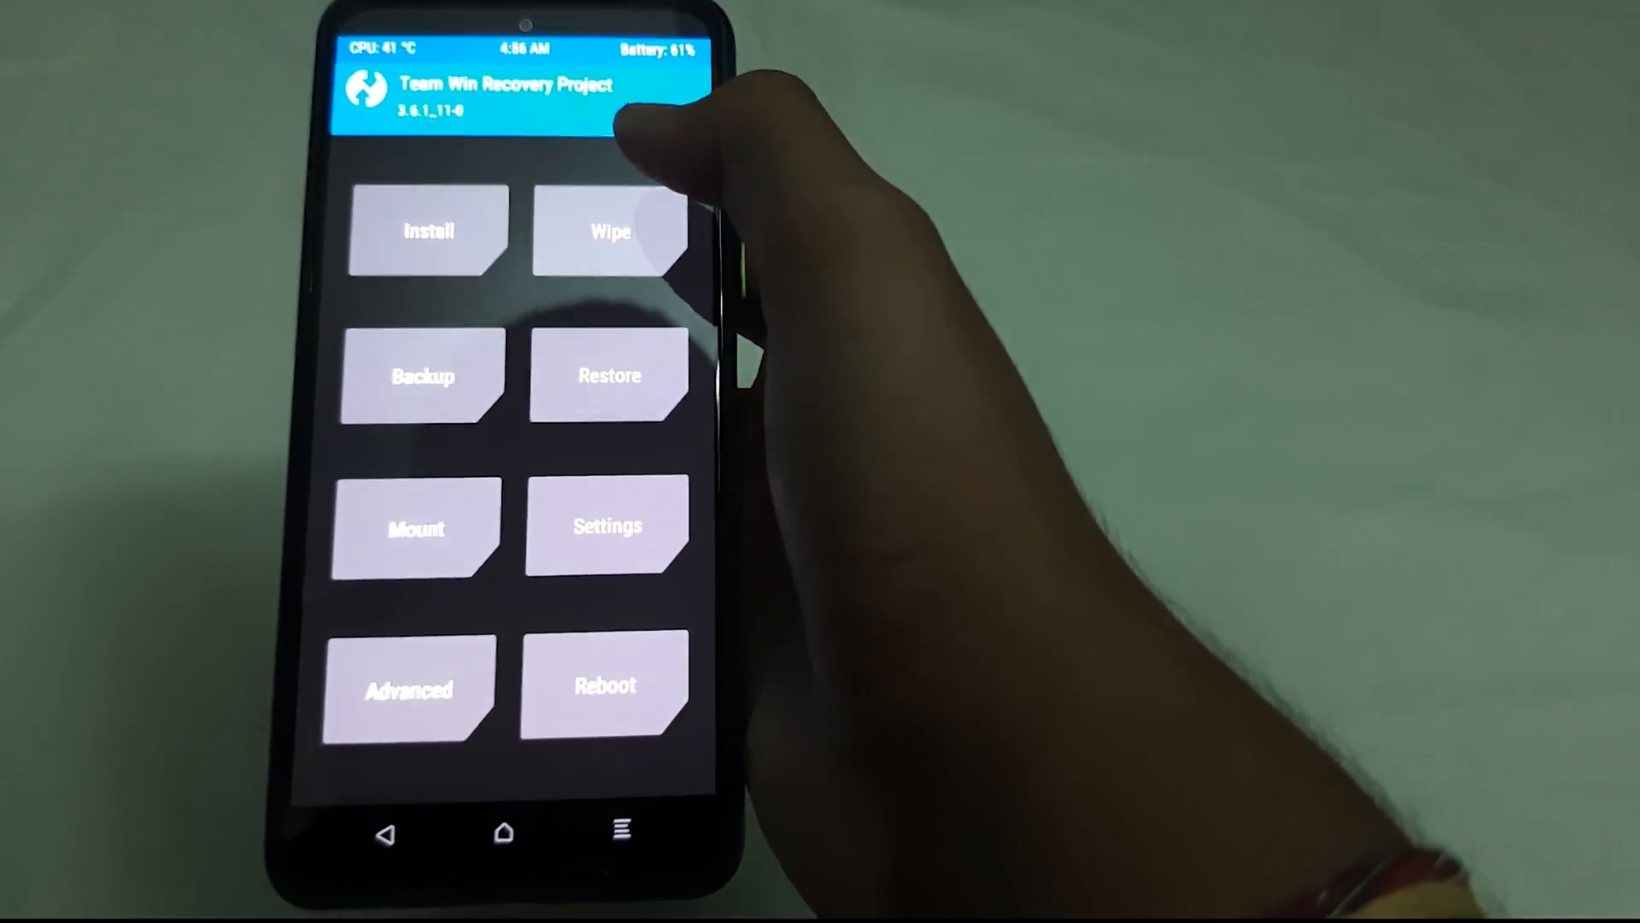
- Bring up TWRP's Wipe screen offering a factory reset of data and cache
{"action": "left_click", "coordinate": [610, 231]}
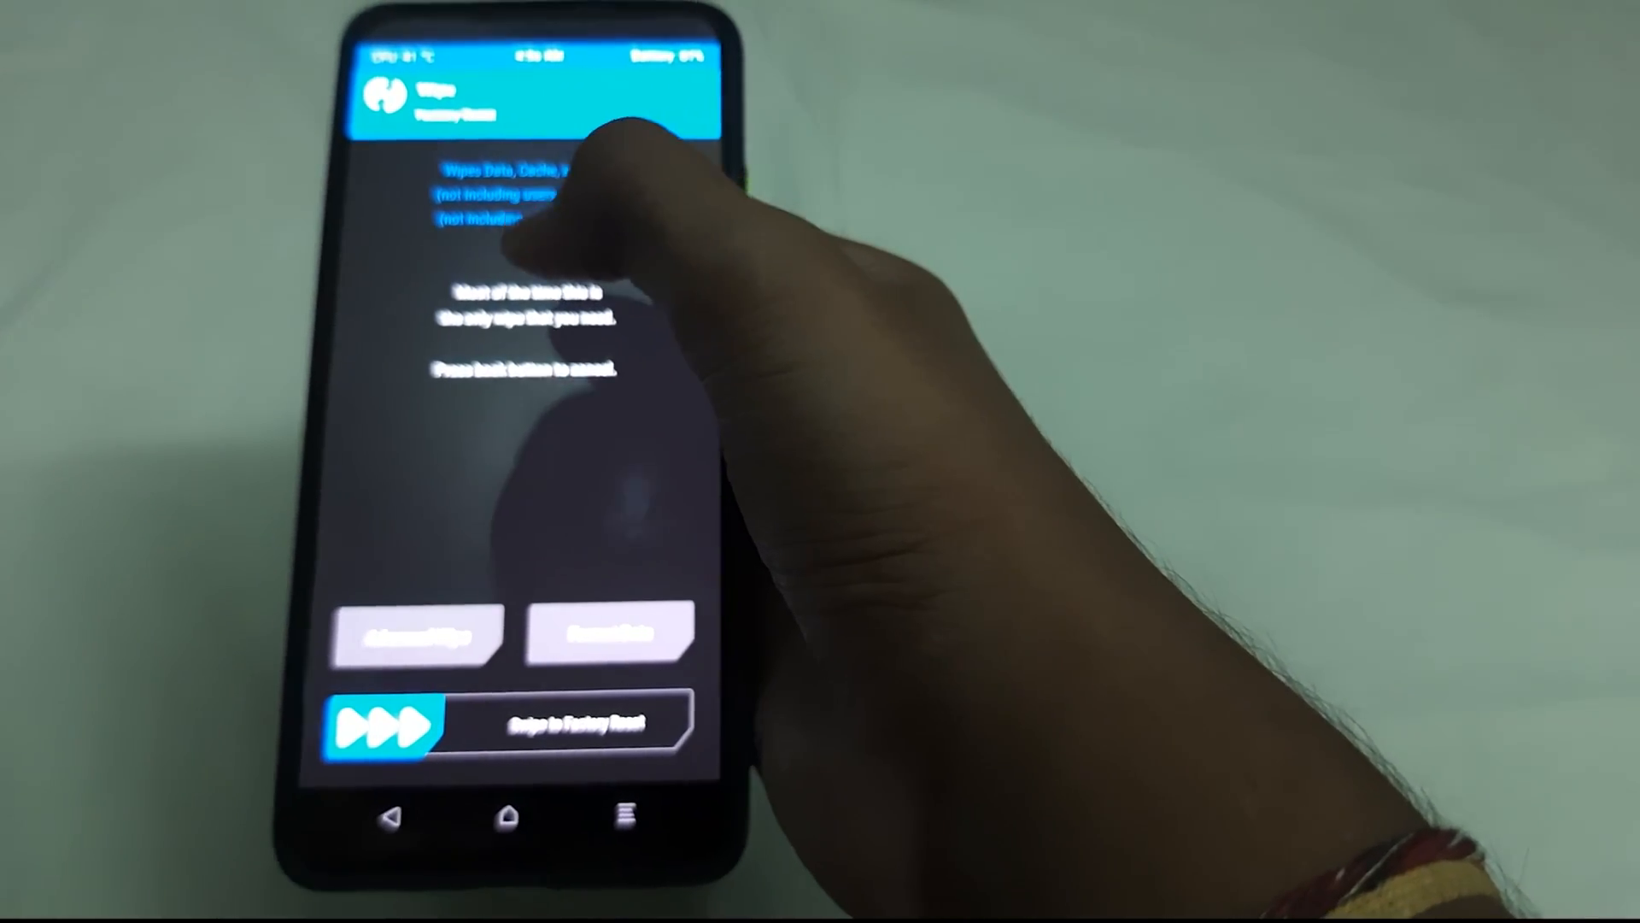